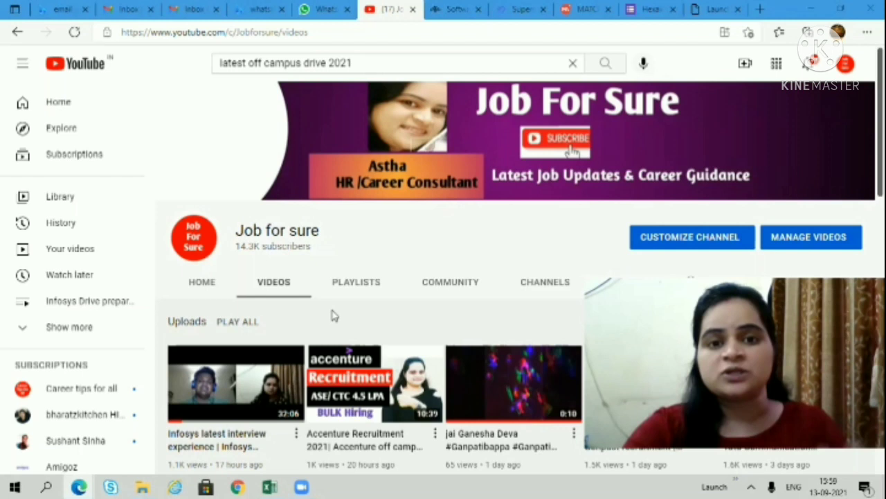
pyautogui.moveTo(317, 307)
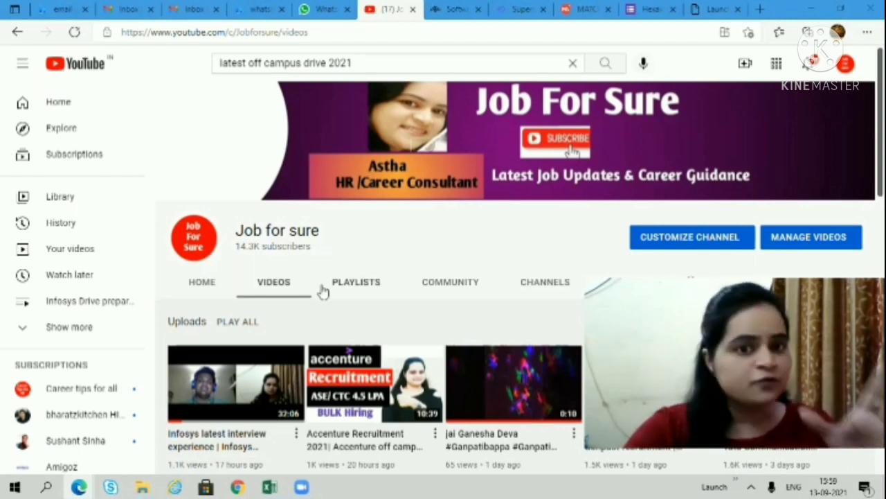
# Step: Switch to the Hexaview Rapid Hiring Programme form and scroll to its eligibility, positions, stipend and CTC details
pyautogui.scroll(-3)
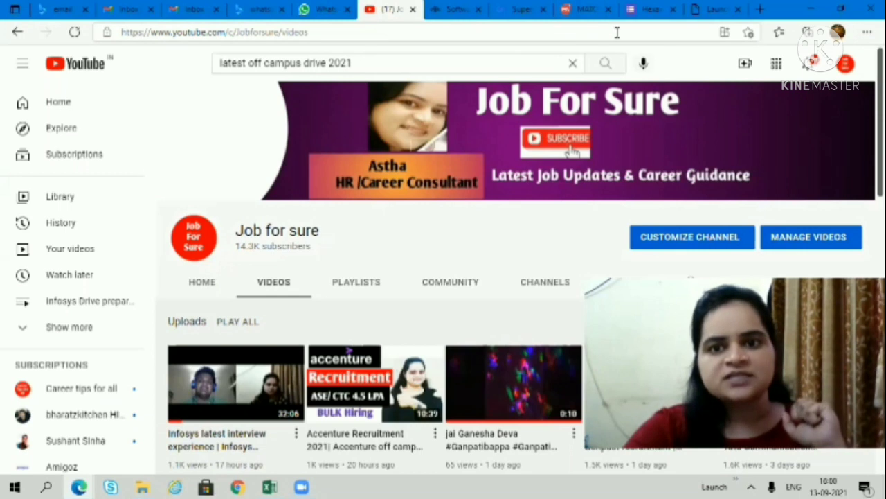
pyautogui.click(648, 9)
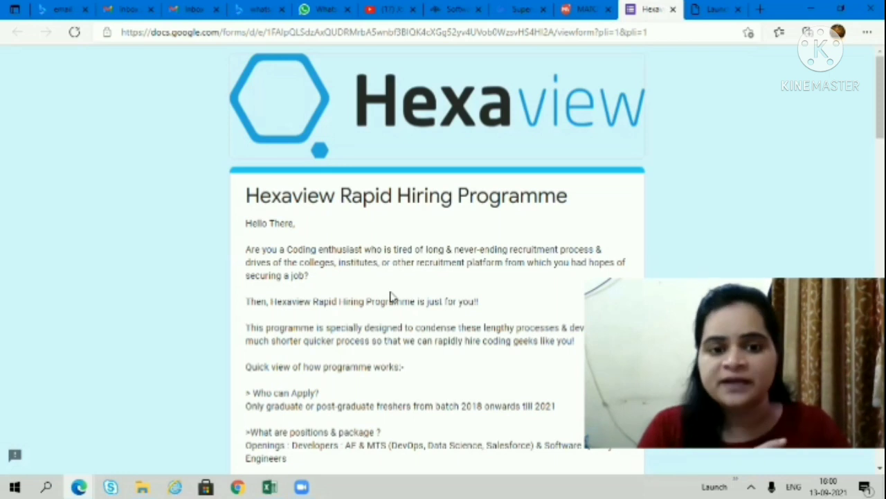
pyautogui.scroll(-3)
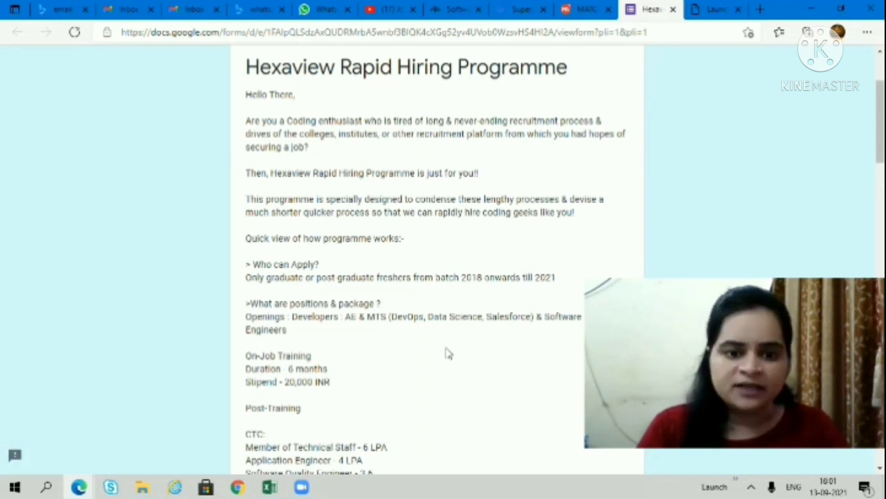
pyautogui.scroll(-3)
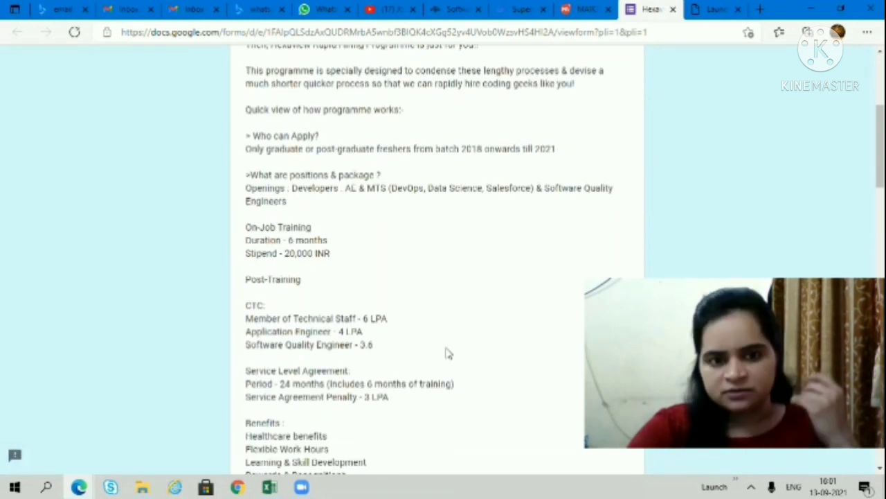
pyautogui.moveTo(449, 357)
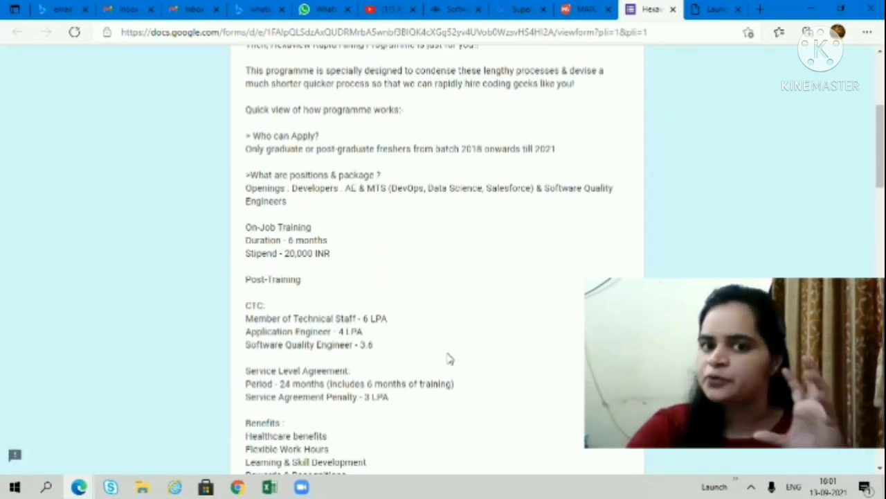
pyautogui.moveTo(343, 252)
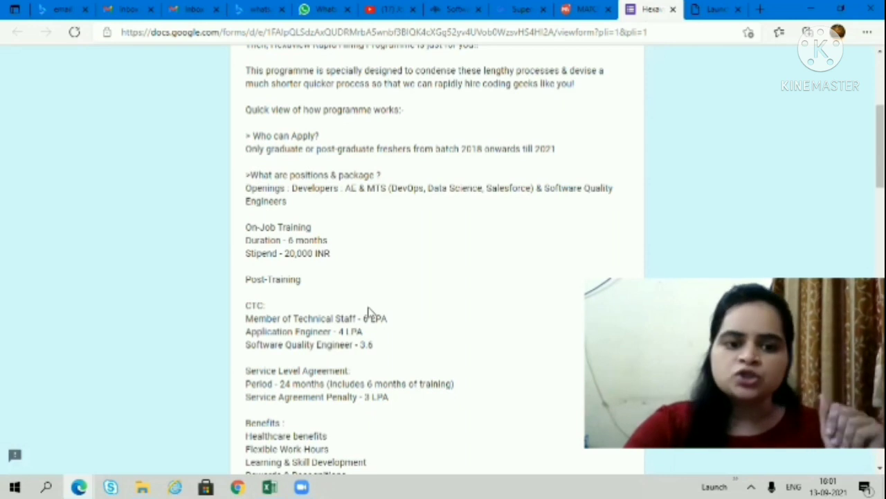
pyautogui.moveTo(250, 366)
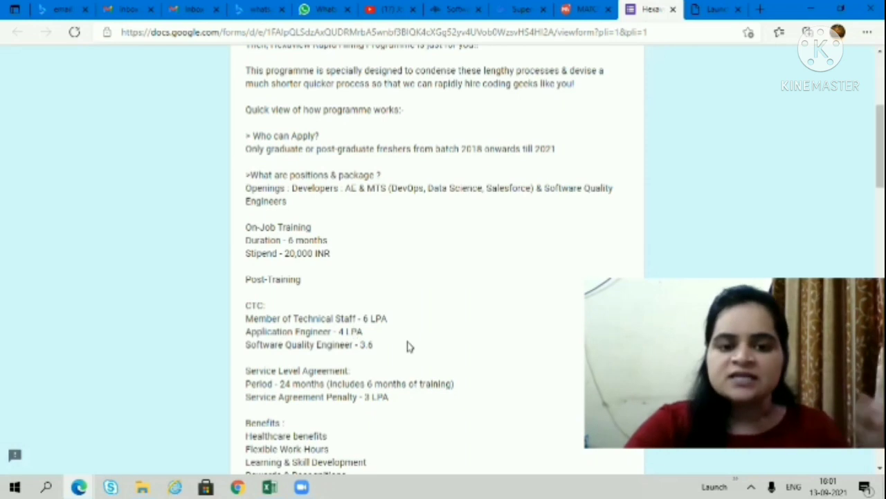
pyautogui.moveTo(272, 344)
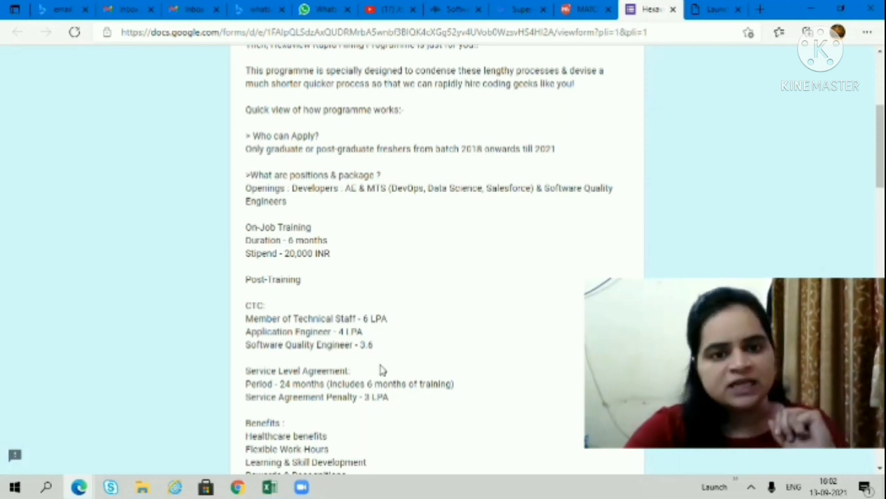
pyautogui.scroll(-3)
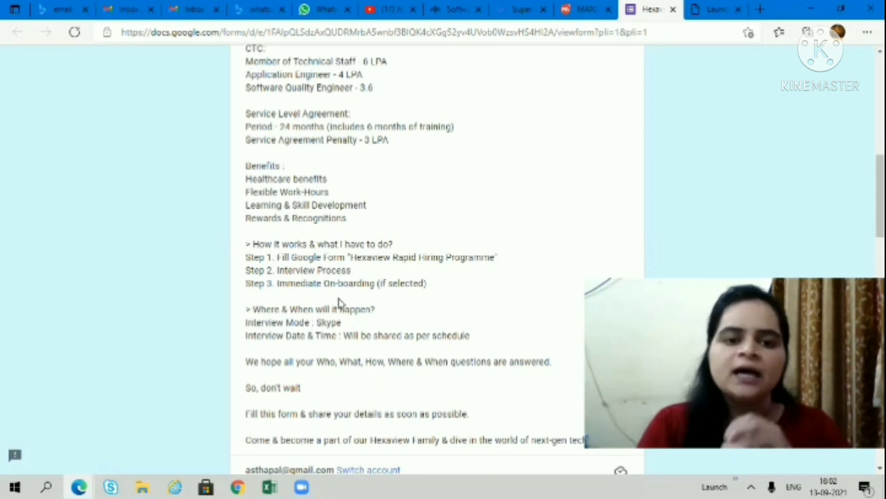
pyautogui.scroll(-3)
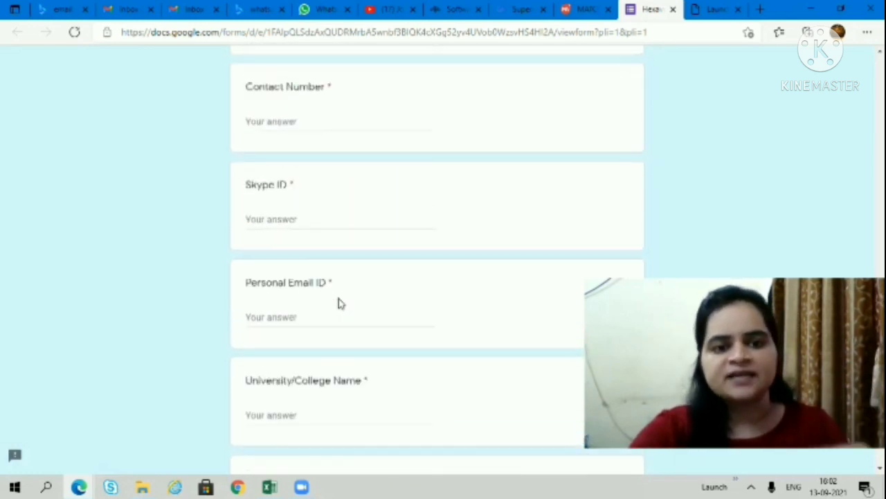
pyautogui.scroll(-3)
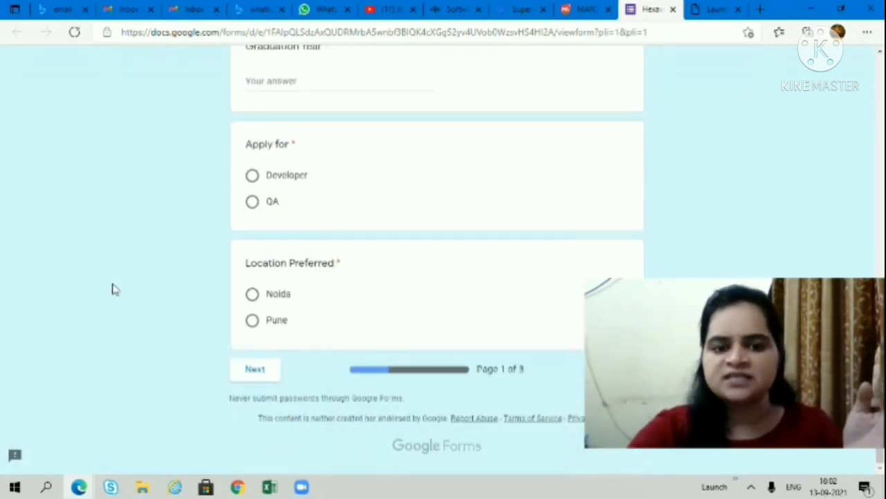
pyautogui.scroll(3)
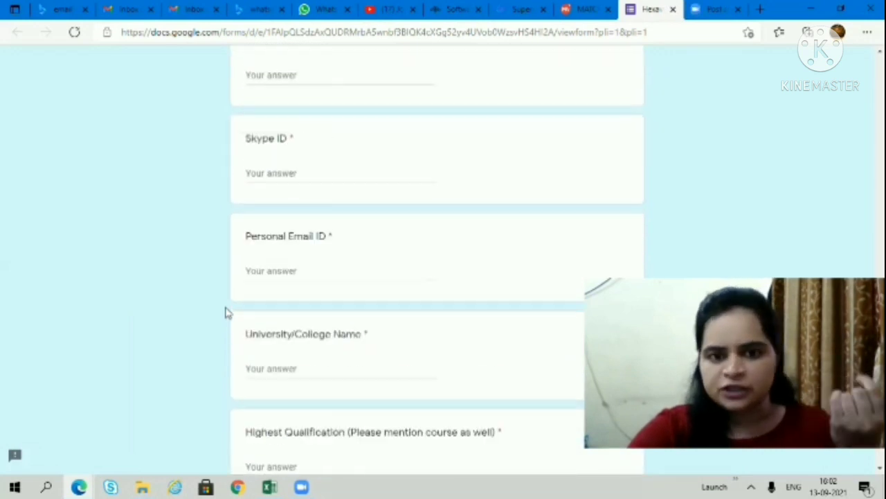
pyautogui.scroll(3)
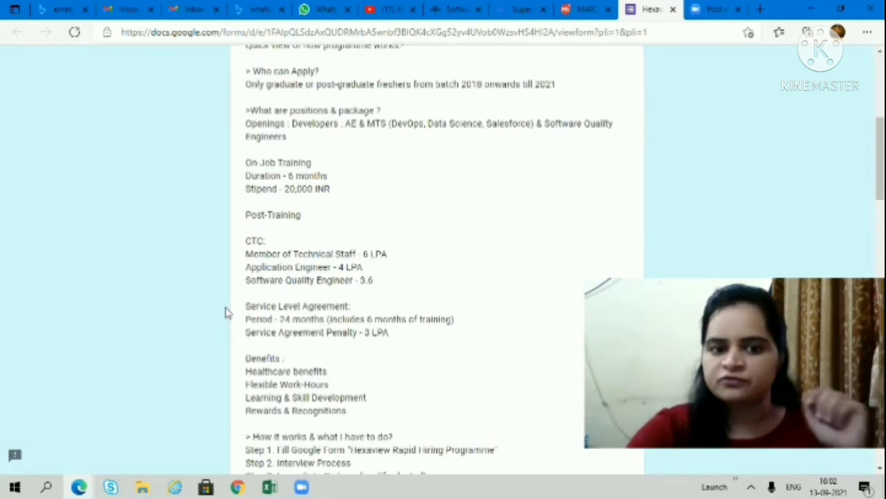
pyautogui.scroll(-3)
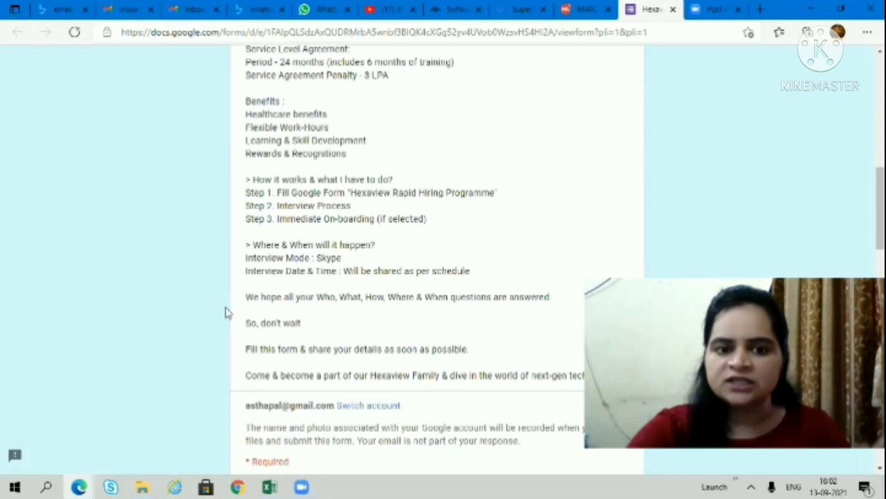
pyautogui.scroll(-3)
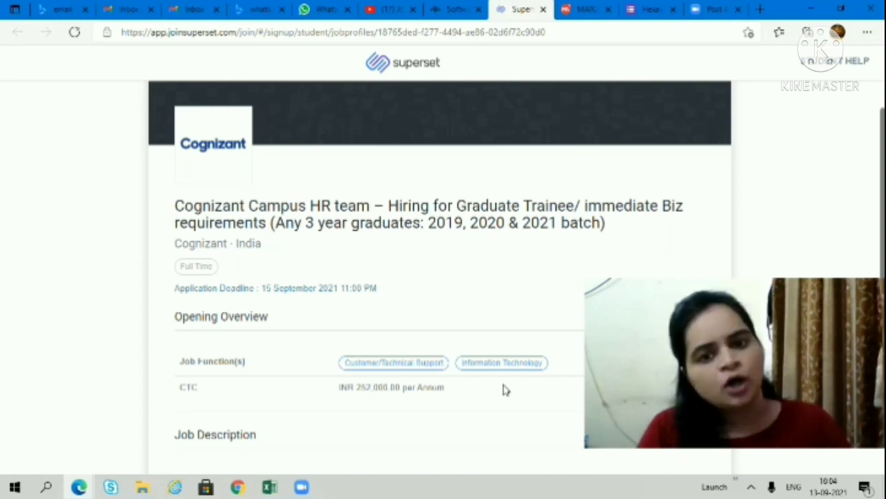
pyautogui.scroll(-3)
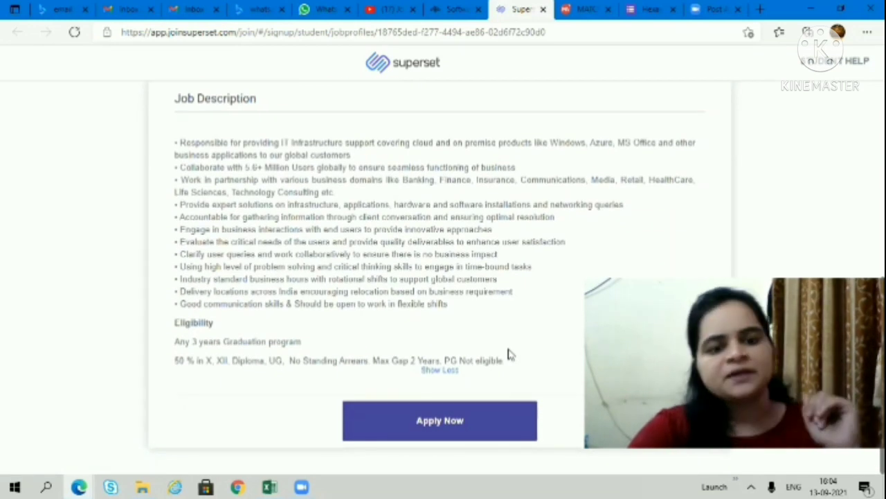
pyautogui.moveTo(501, 371)
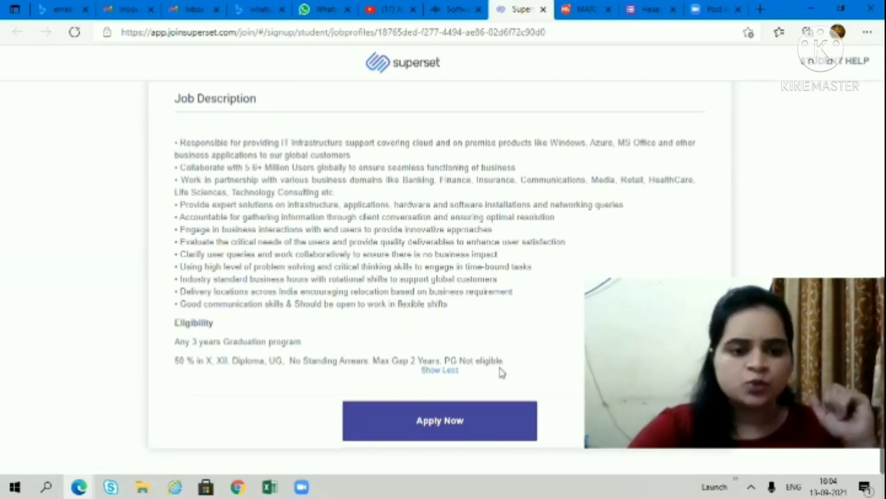
pyautogui.moveTo(187, 408)
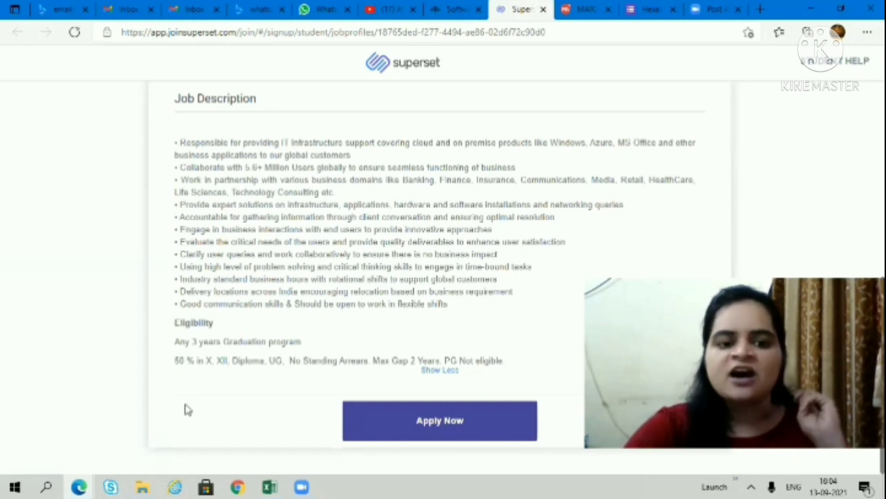
pyautogui.moveTo(238, 394)
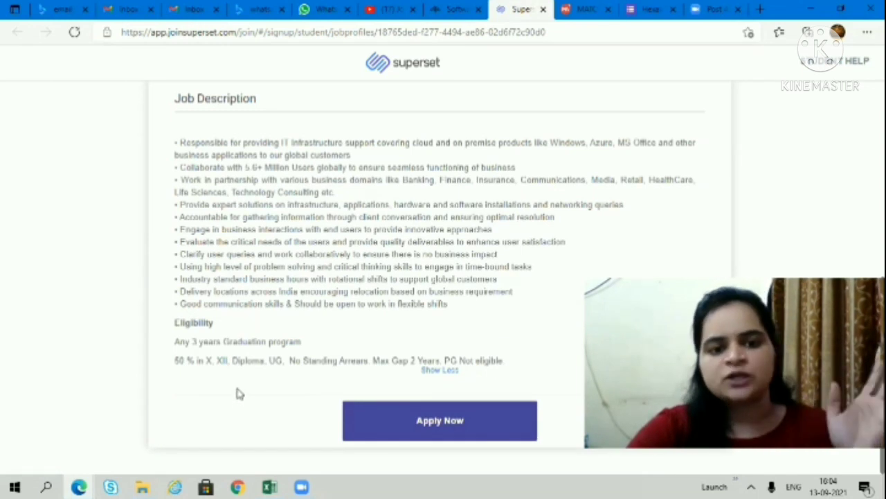
pyautogui.moveTo(238, 394)
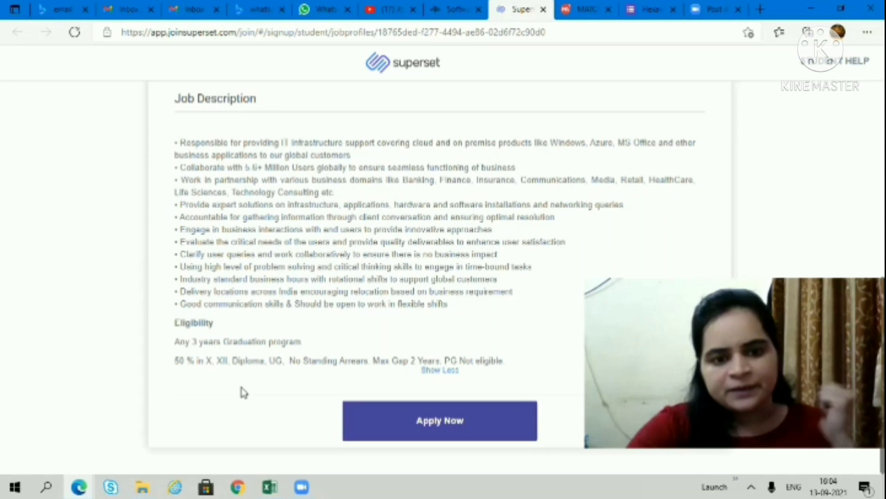
pyautogui.moveTo(252, 394)
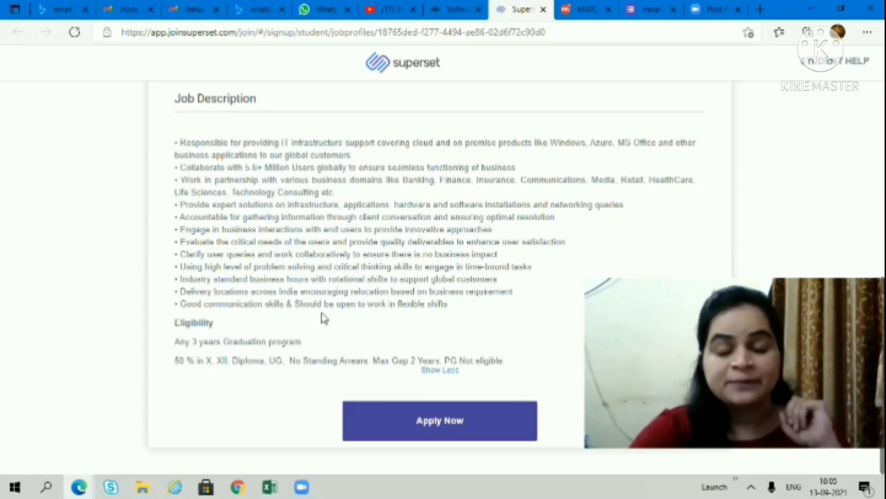
pyautogui.moveTo(324, 327)
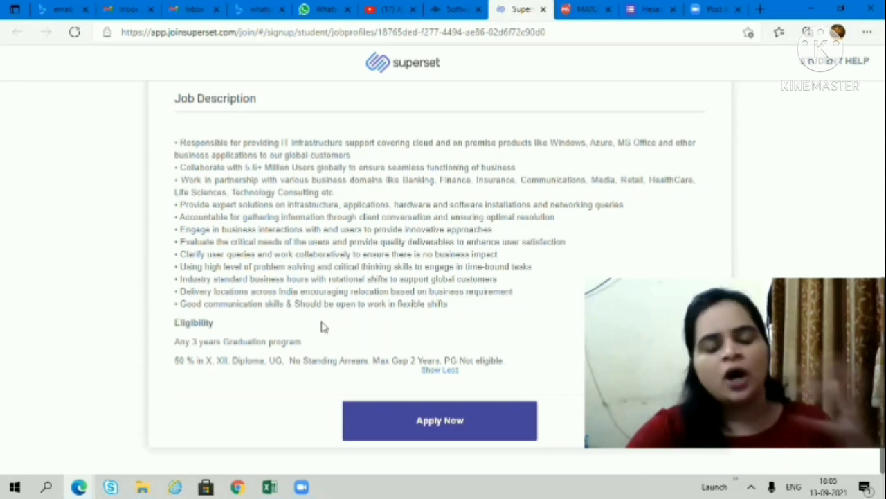
# Step: Scroll the Cognizant listing back to its top and switch to the IBM Software Engineer page
pyautogui.scroll(3)
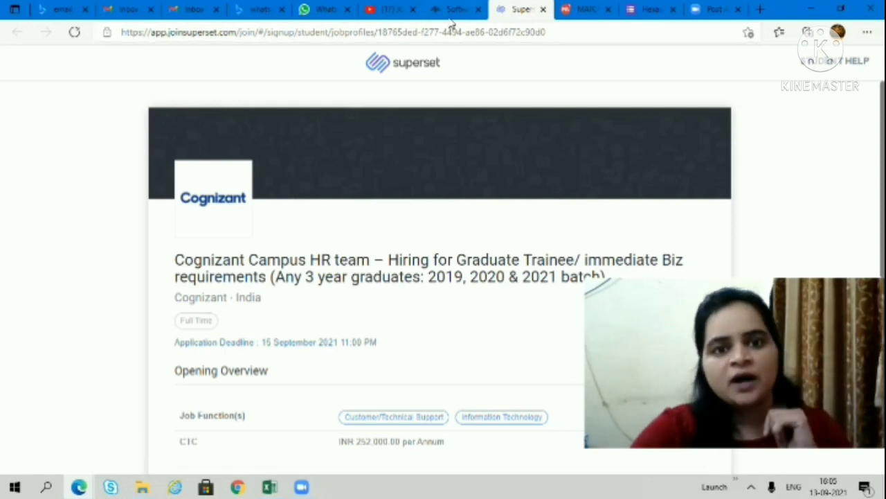
pyautogui.click(454, 8)
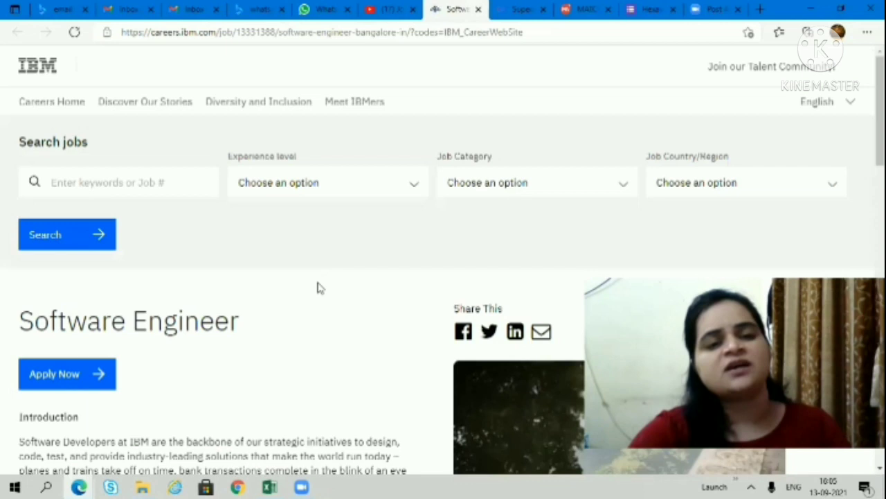
pyautogui.moveTo(302, 339)
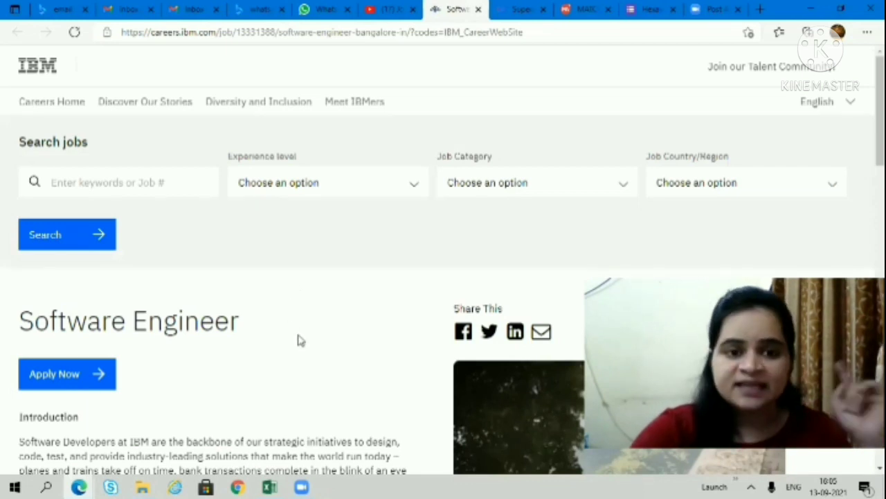
# Step: Scroll the IBM Software Engineer posting to its responsibilities and entry-level, full-time, Bangalore job details
pyautogui.scroll(-3)
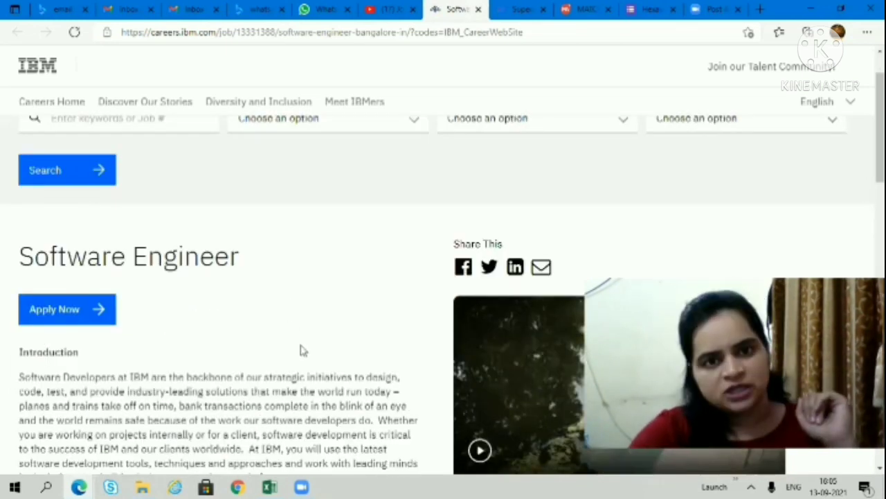
pyautogui.scroll(-3)
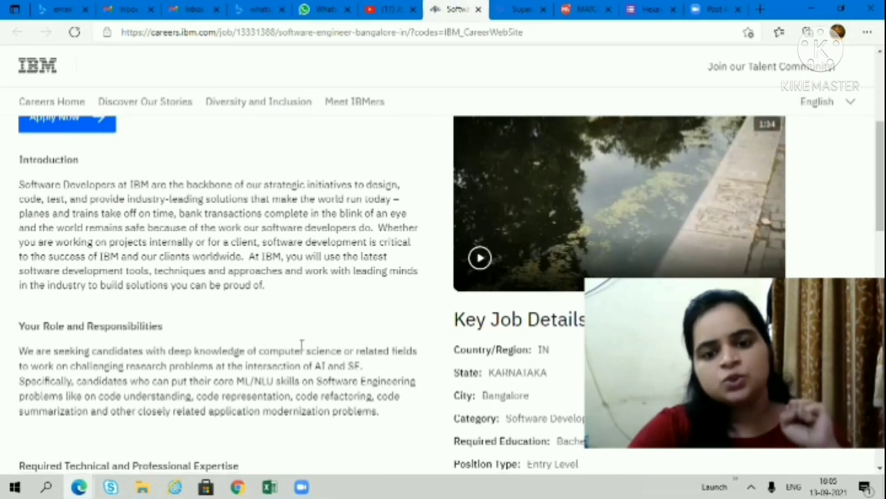
pyautogui.scroll(-3)
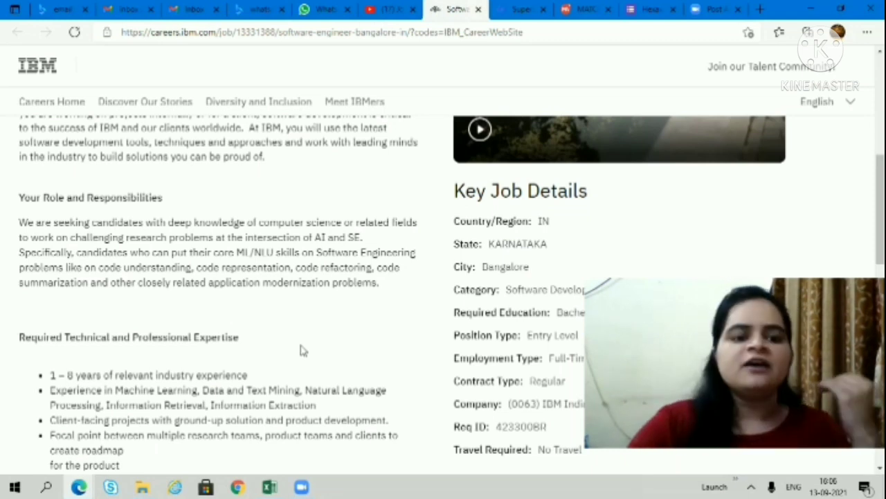
# Step: Scroll through the required and preferred technical expertise lists, then back up to the posting's top
pyautogui.scroll(-3)
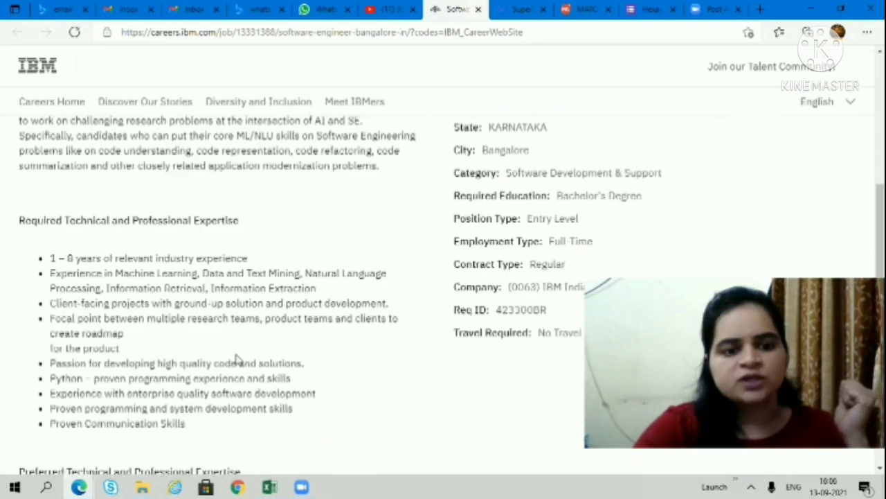
pyautogui.scroll(-3)
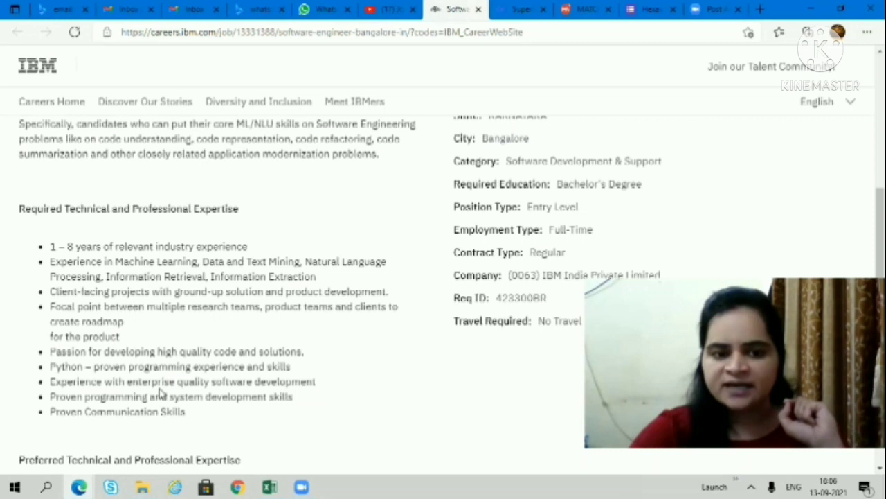
pyautogui.scroll(-3)
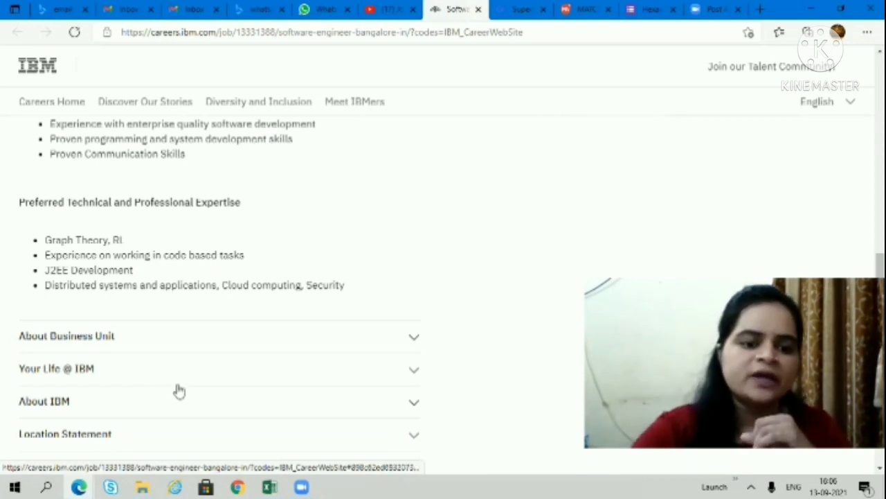
pyautogui.scroll(3)
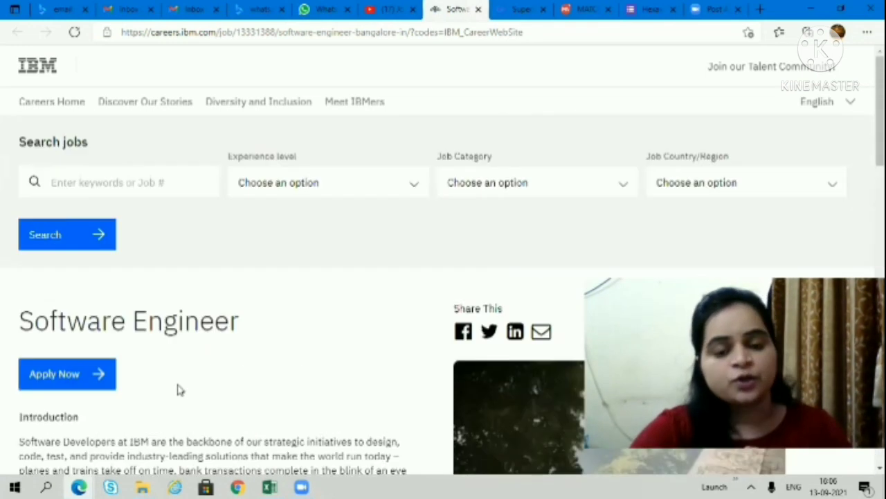